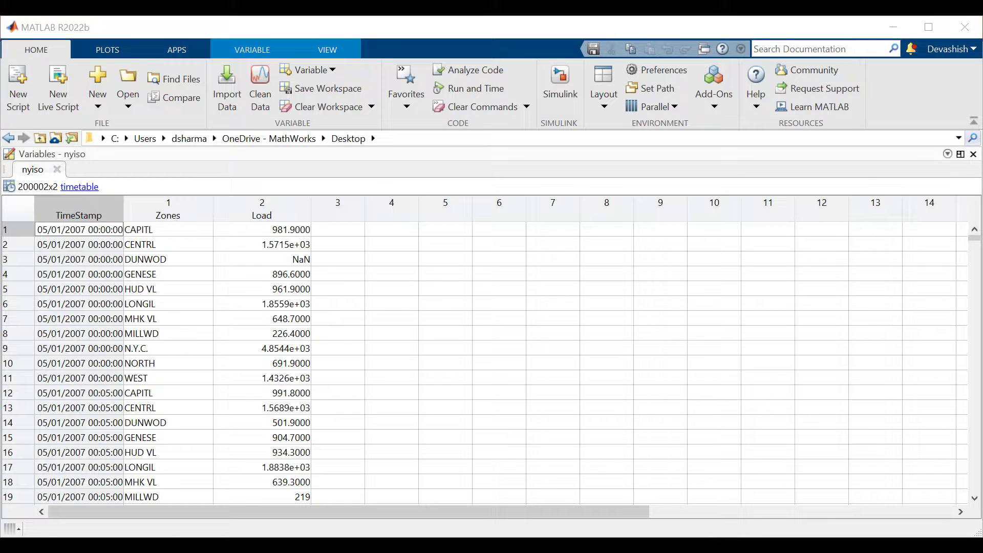
- Launch the Data Cleaner app from the HOME tab's Clean Data button
left_click(261, 203)
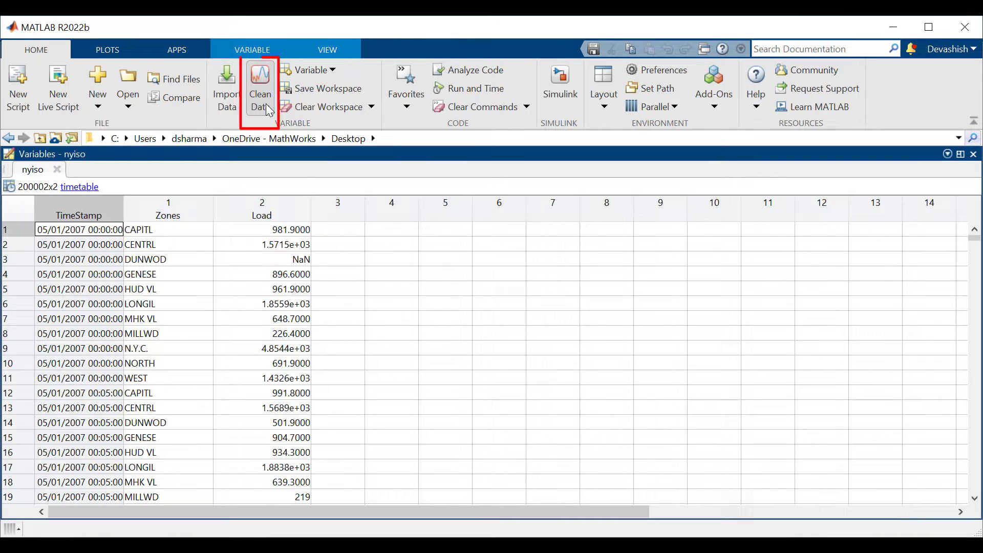
left_click(260, 82)
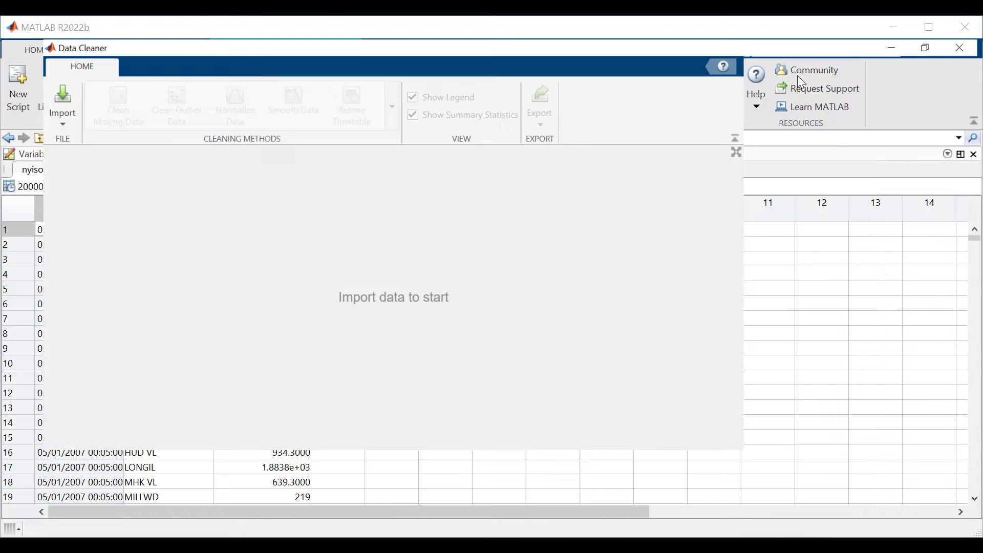
- Import the nyiso timetable from the workspace to show its statistics and plots
left_click(924, 47)
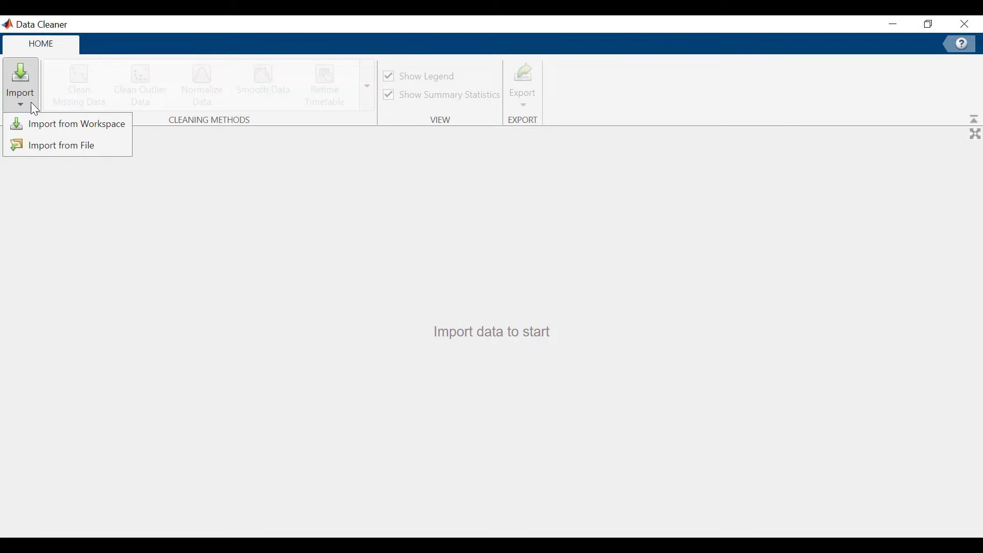
left_click(78, 124)
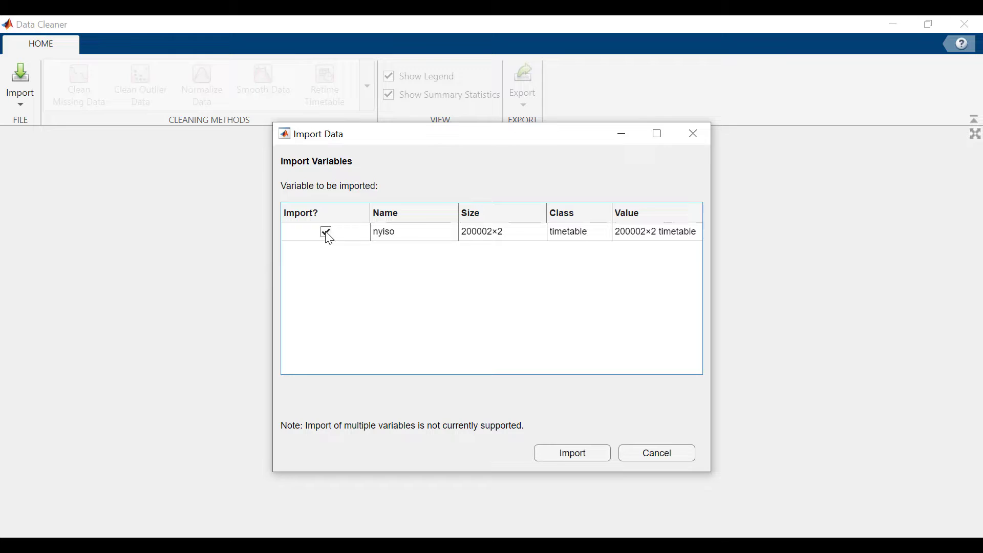
left_click(572, 453)
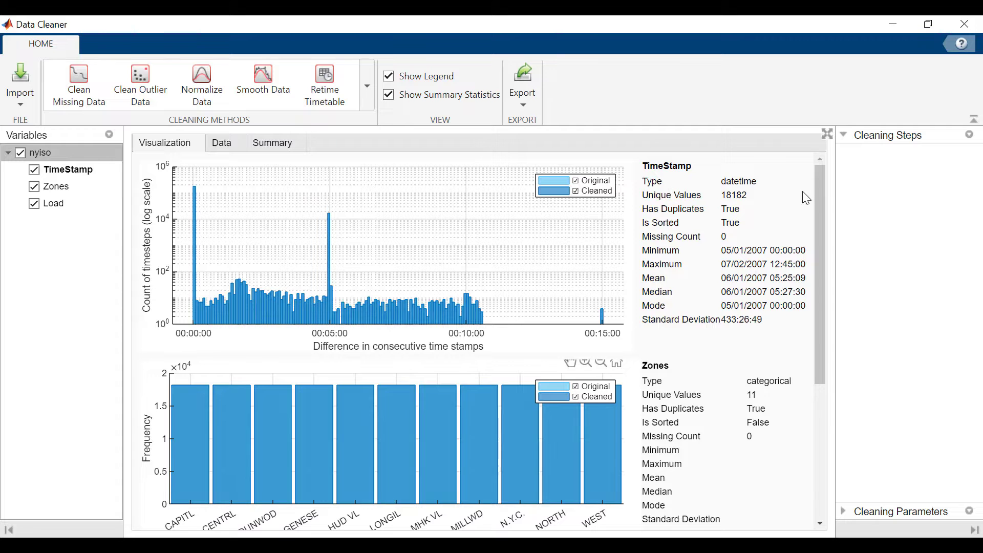
- Review nyiso's Visualization and Summary statistics, then view its raw rows in the Data table
scroll("down", 3)
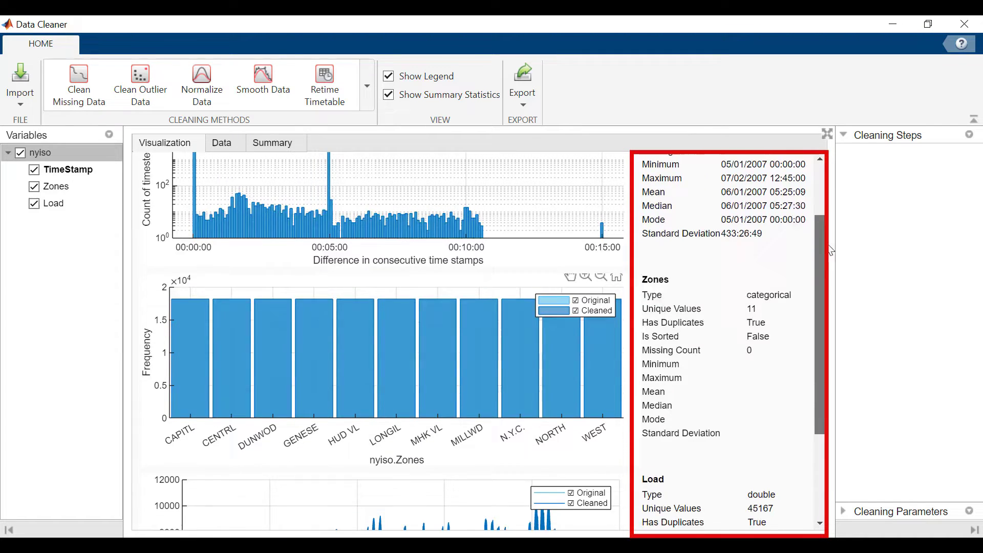
scroll("down", 3)
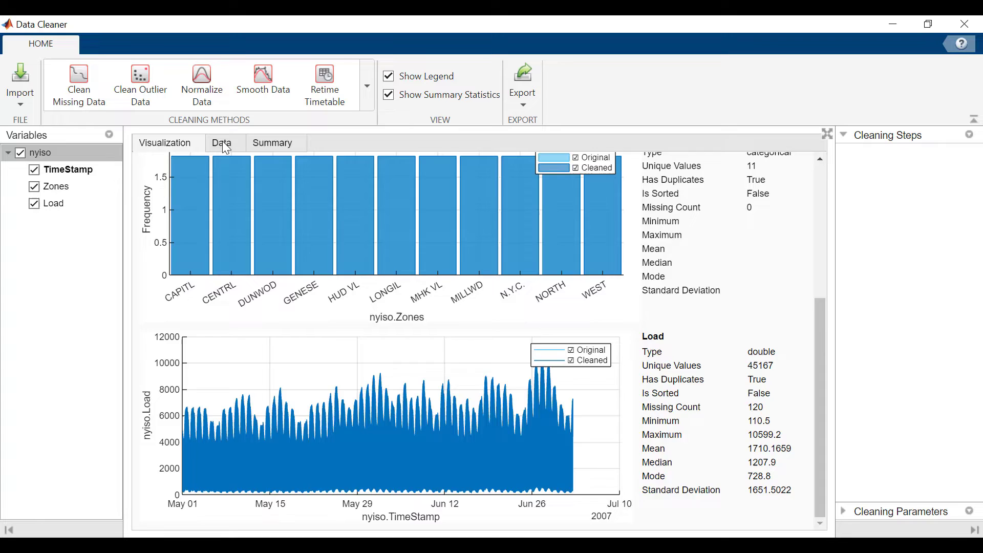
left_click(221, 142)
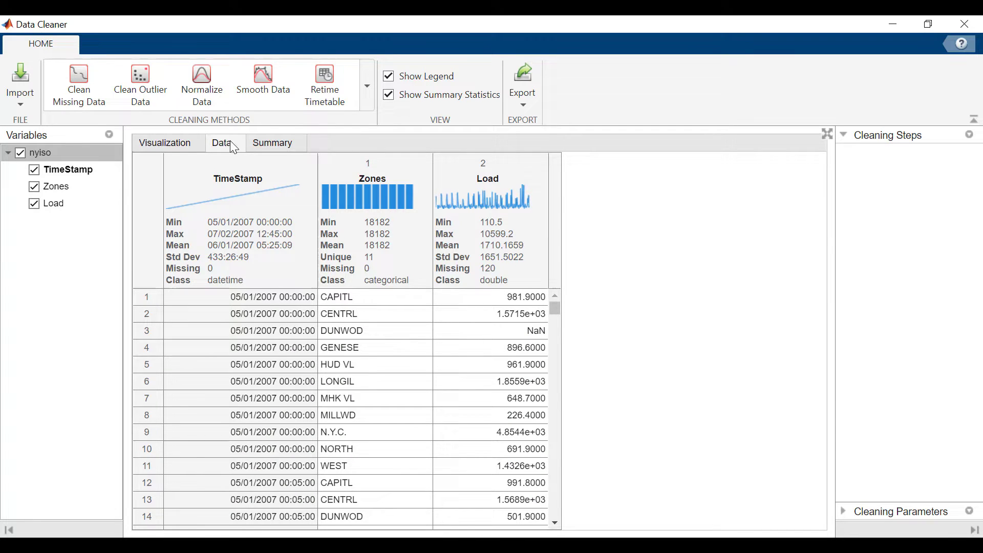
left_click(272, 142)
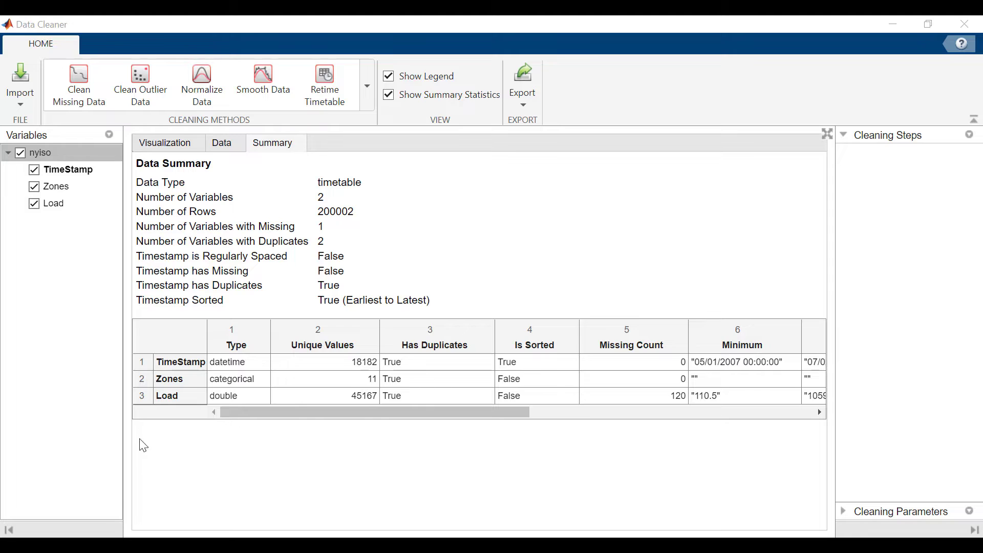
left_click(168, 142)
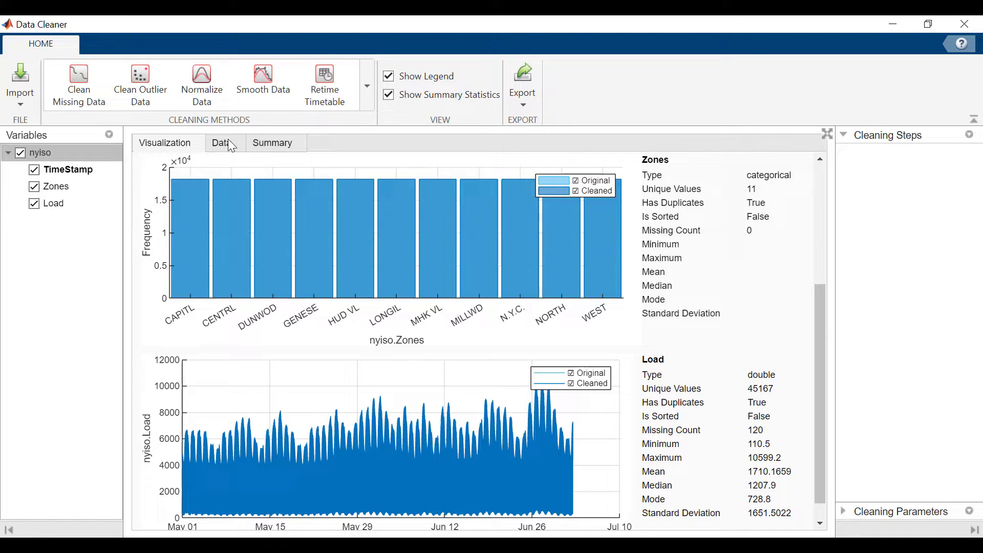
left_click(222, 142)
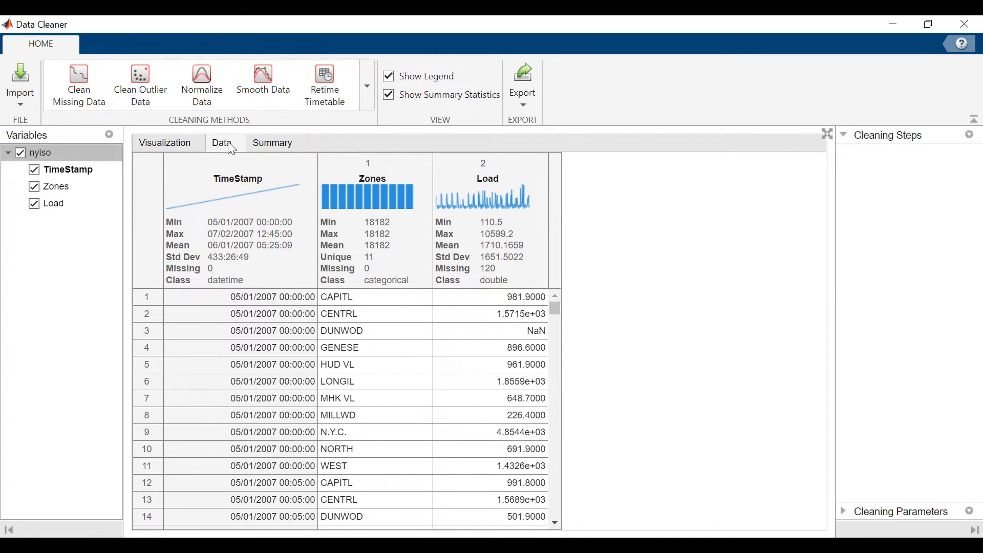
mouse_move(252, 123)
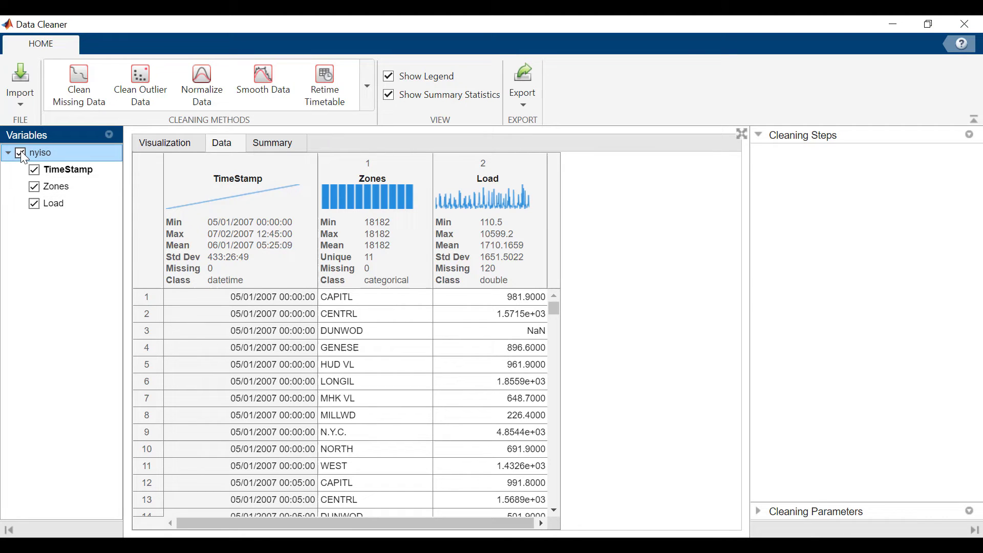
- Unstack nyiso with Zones as names and Load as values grouped by TimeStamp, and accept the step
left_click(366, 86)
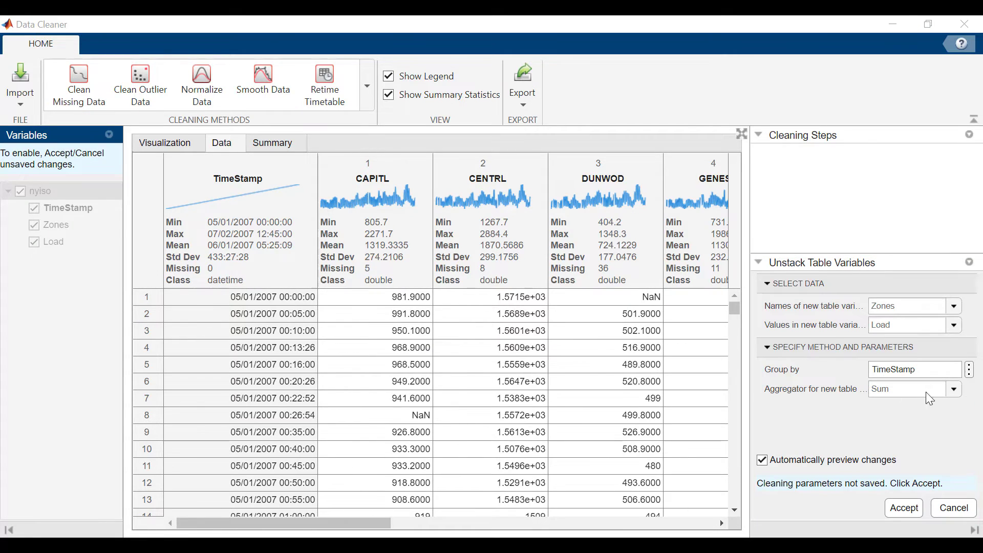
left_click(954, 389)
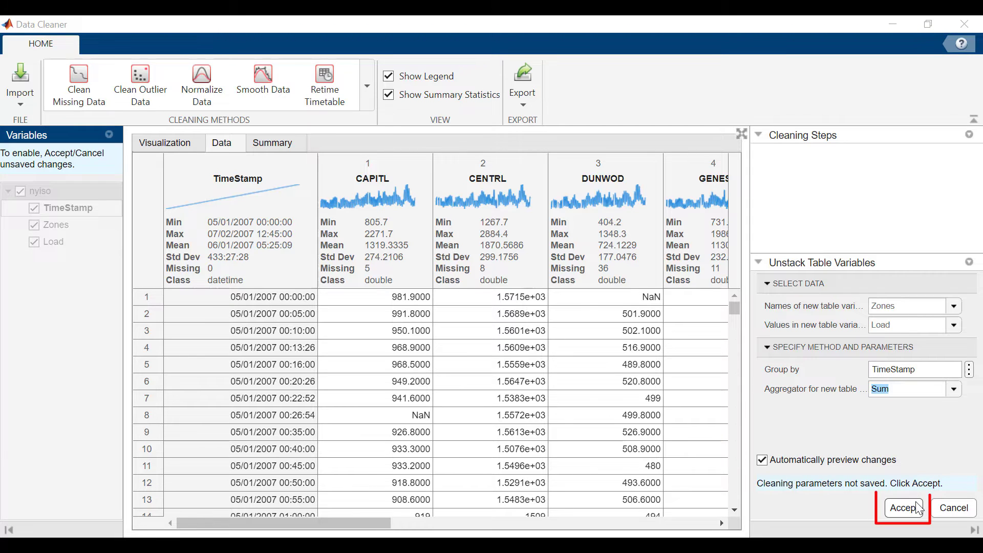
left_click(903, 507)
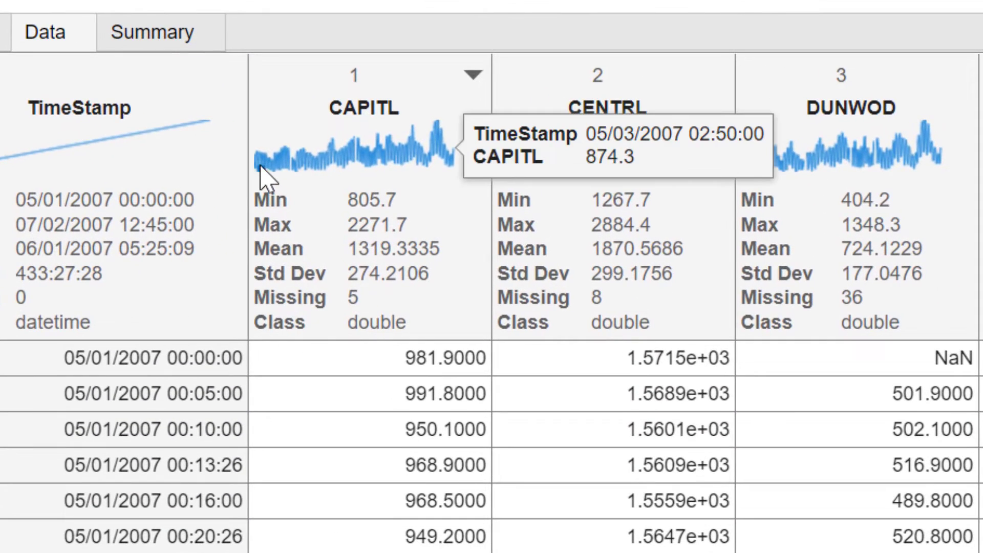
mouse_move(317, 184)
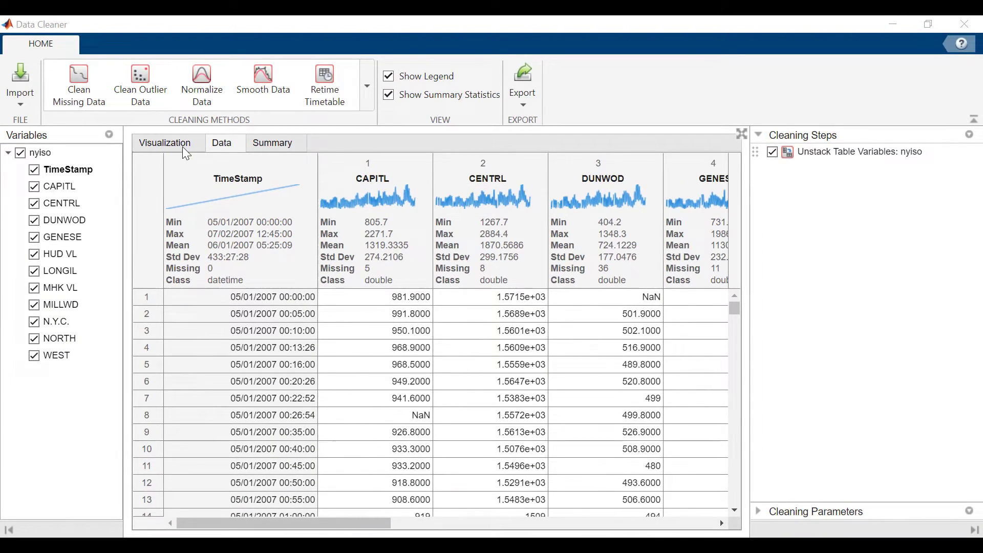
- Inspect the per-zone plots with CAPITL hidden, then add CAPITL back so all variables are selected
left_click(164, 142)
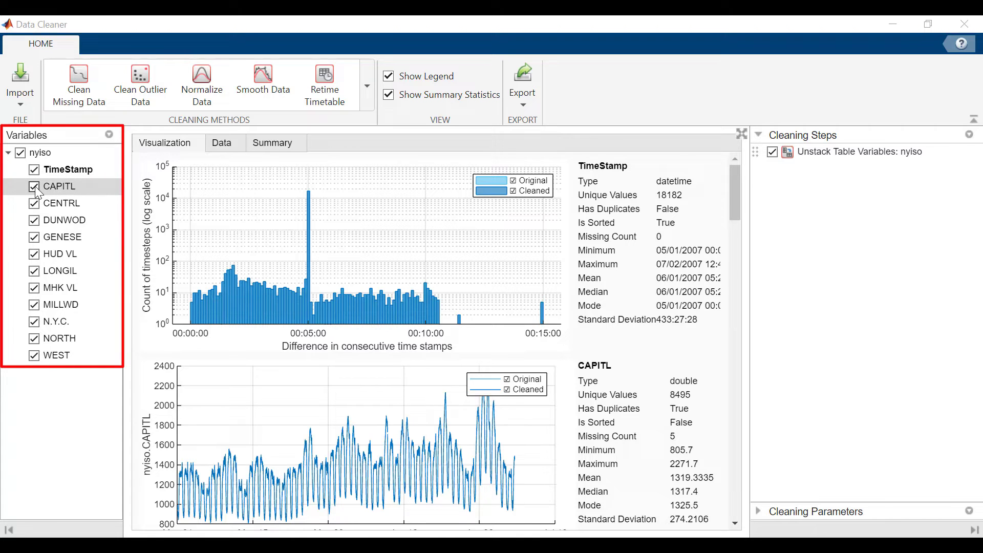
left_click(34, 185)
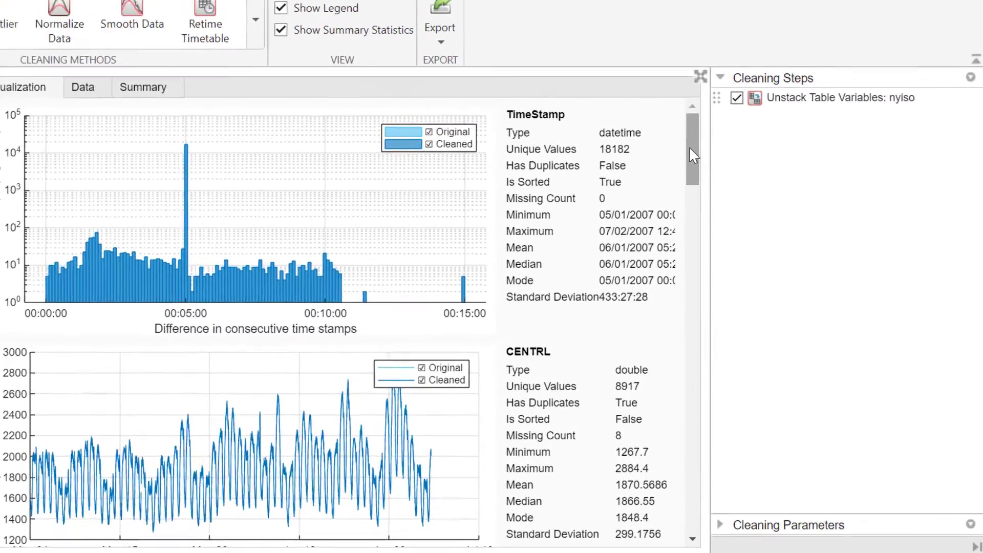
scroll("down", 3)
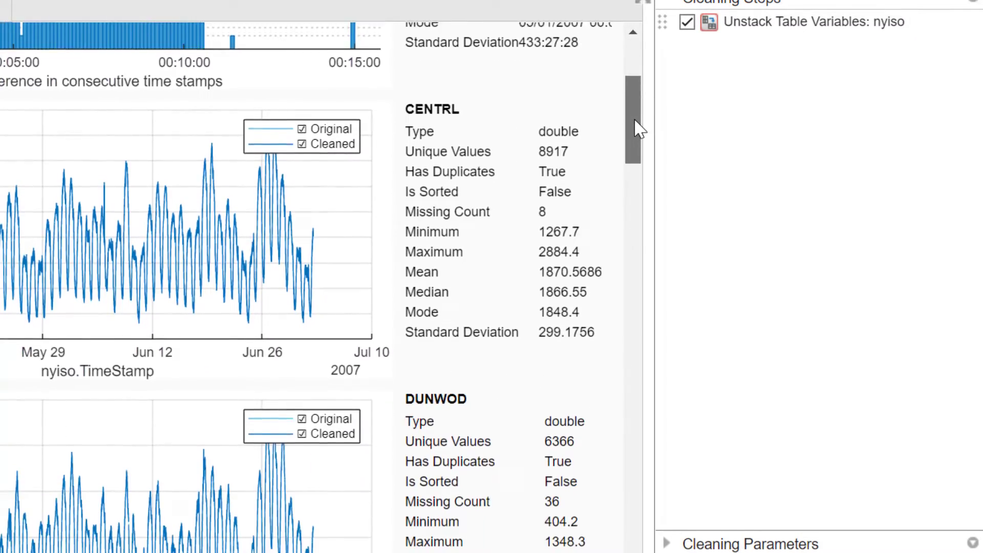
scroll("down", 3)
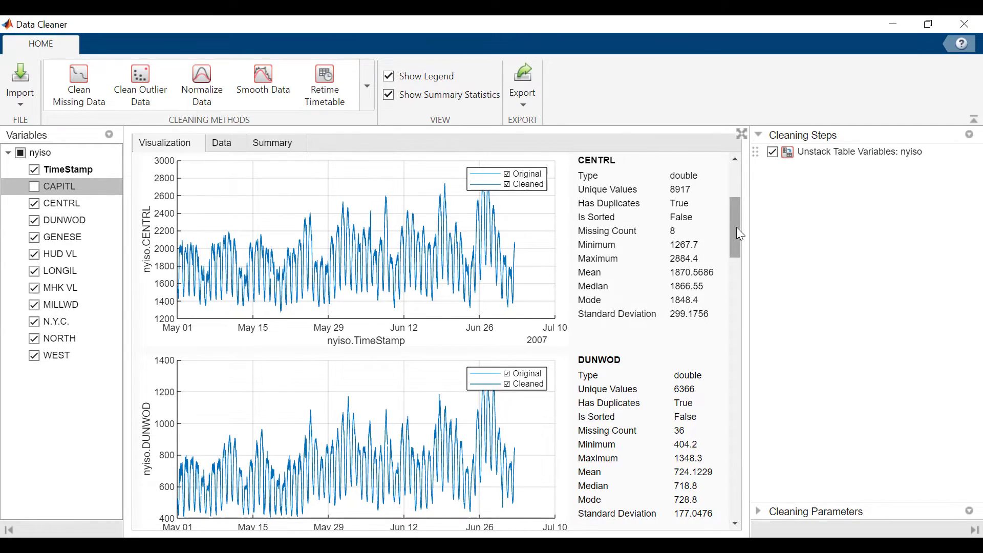
scroll("down", 3)
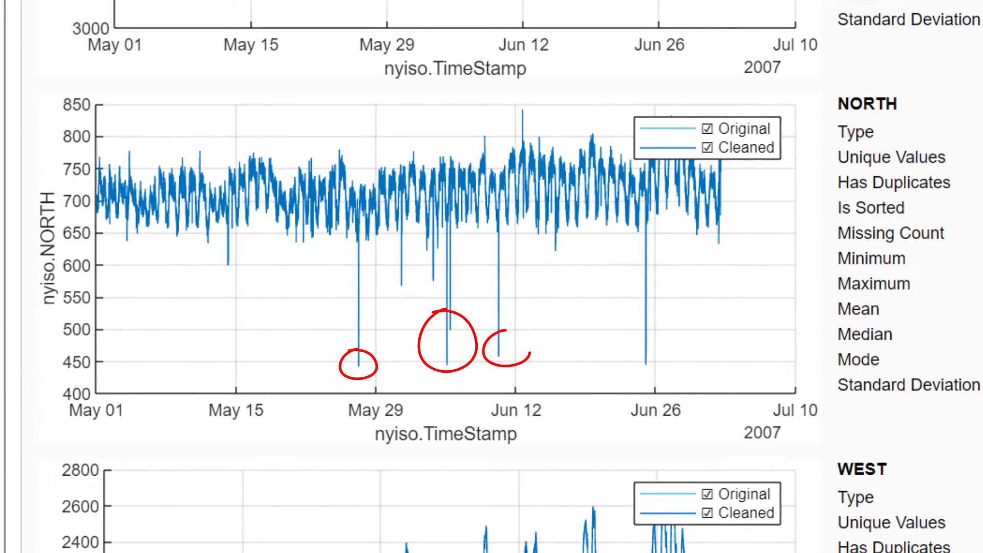
left_click_drag(623, 314, 624, 363)
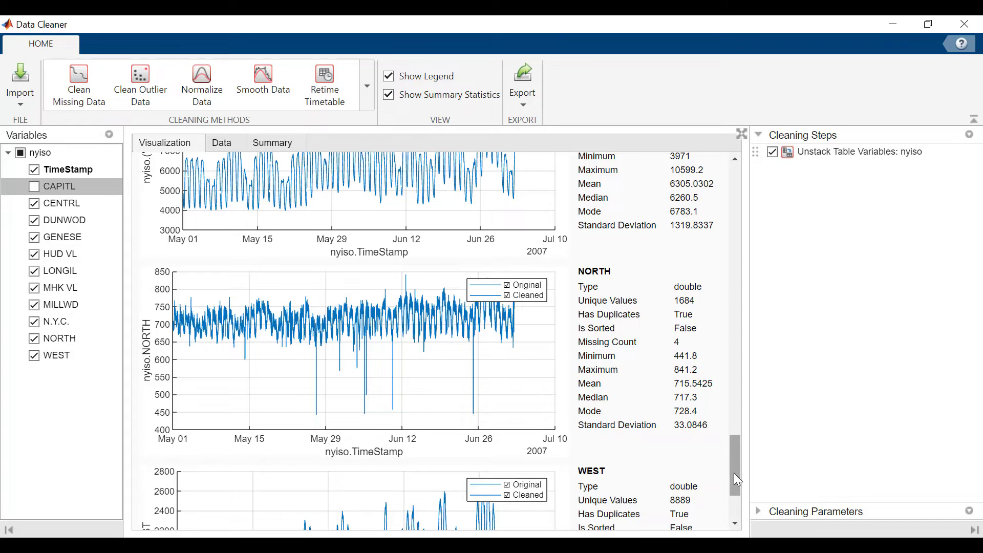
scroll("down", 3)
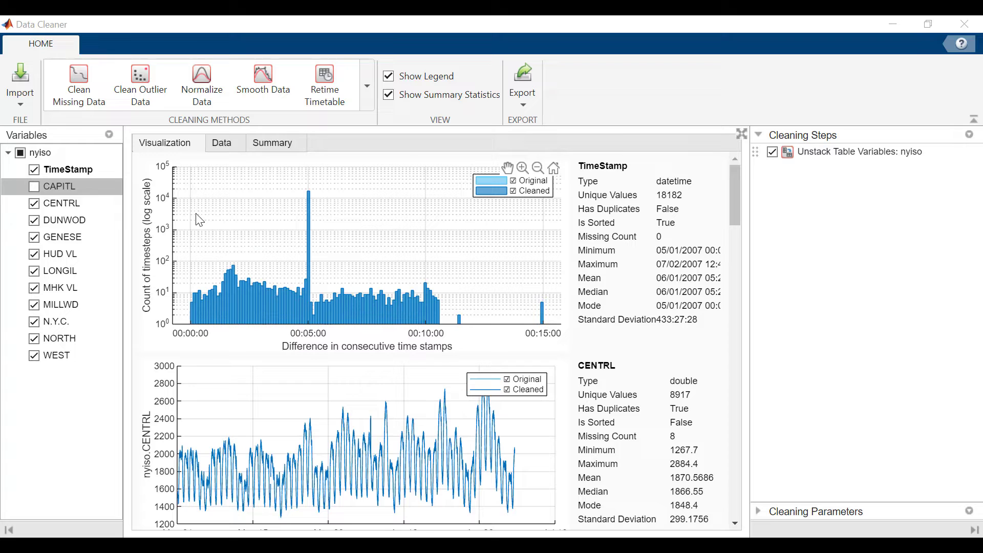
left_click(35, 186)
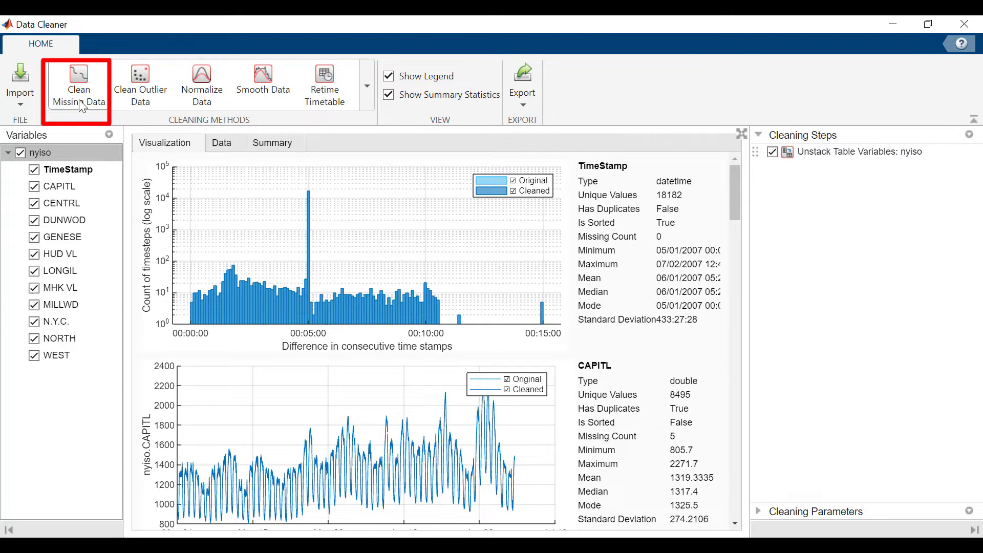
- Add a Clean Missing Data step removing missing rows and confirm zero missing variables in the summary
left_click(79, 80)
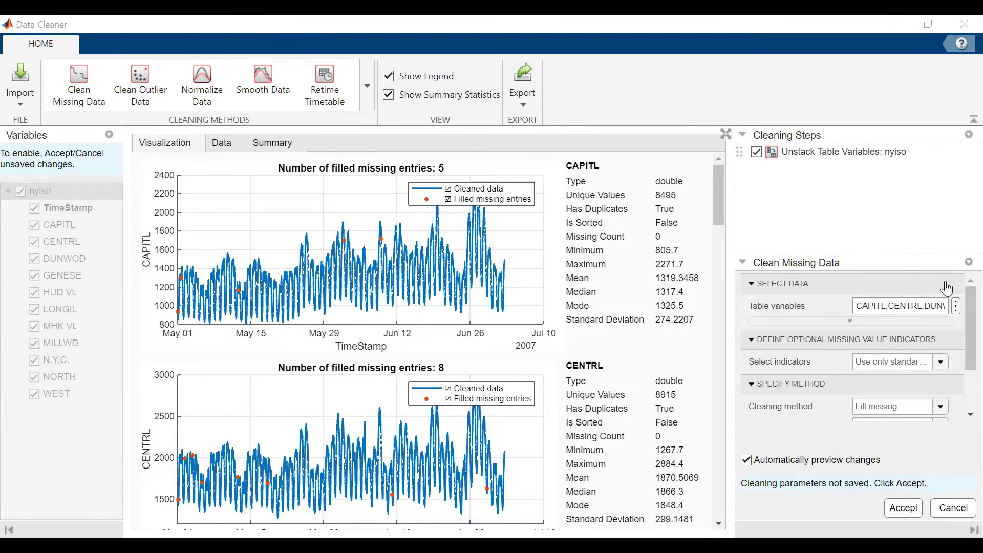
scroll("down", 3)
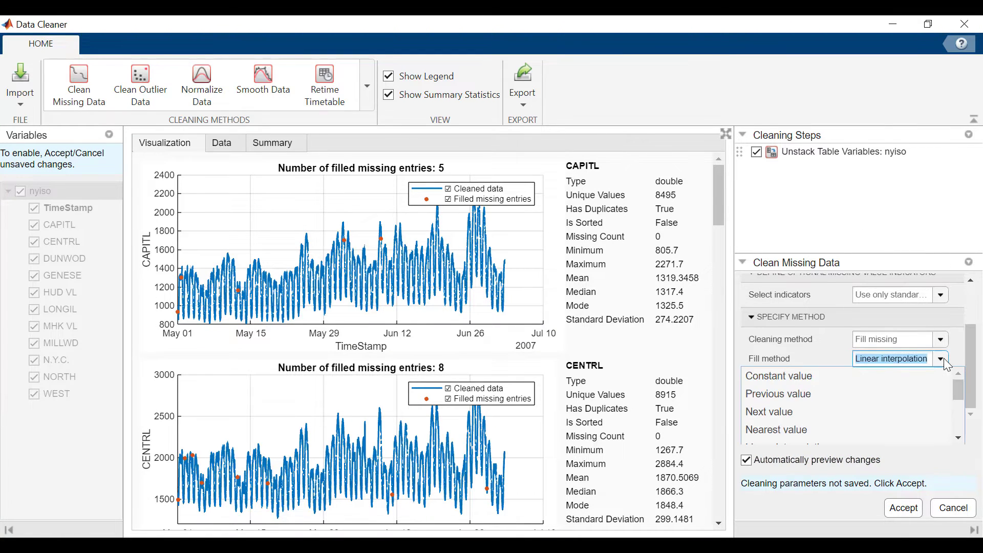
scroll("down", 3)
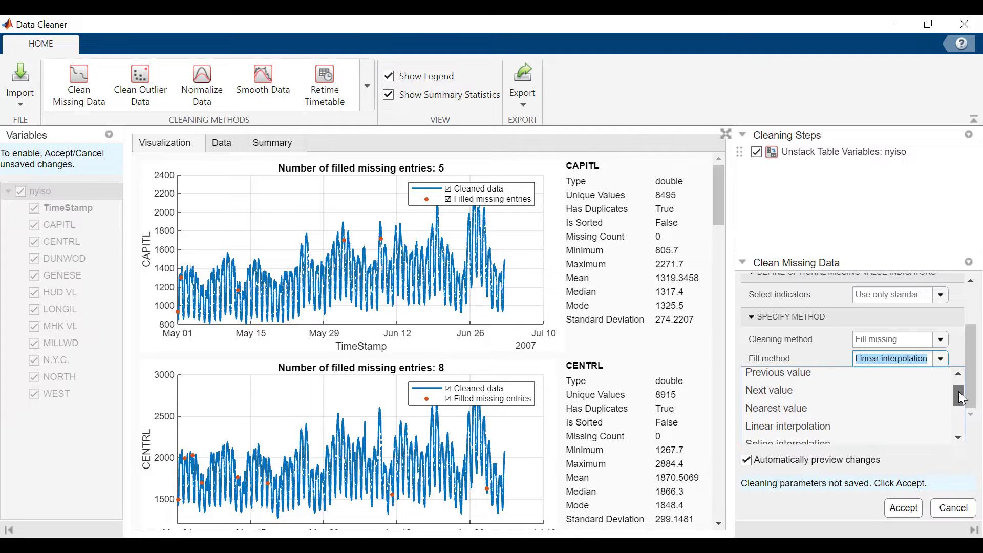
scroll("down", 3)
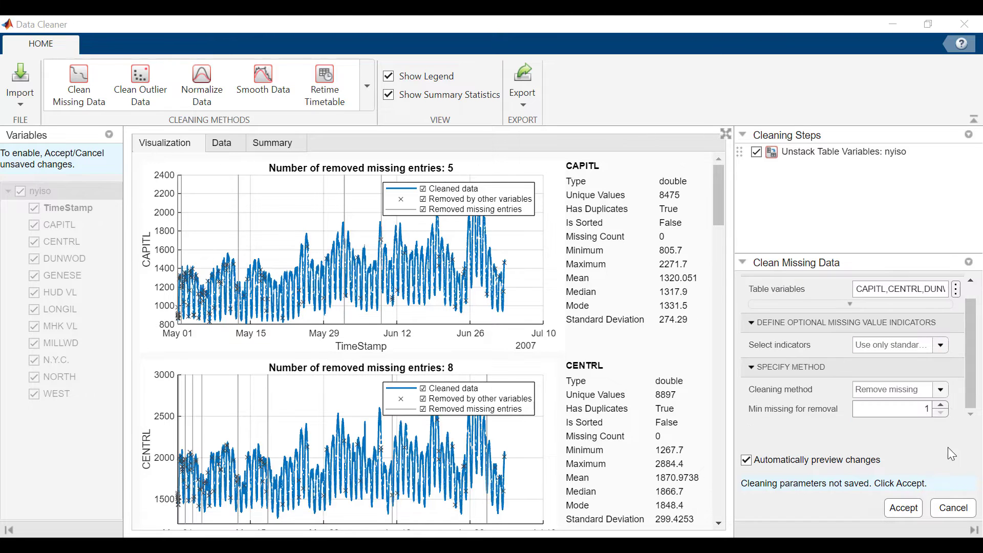
left_click(902, 507)
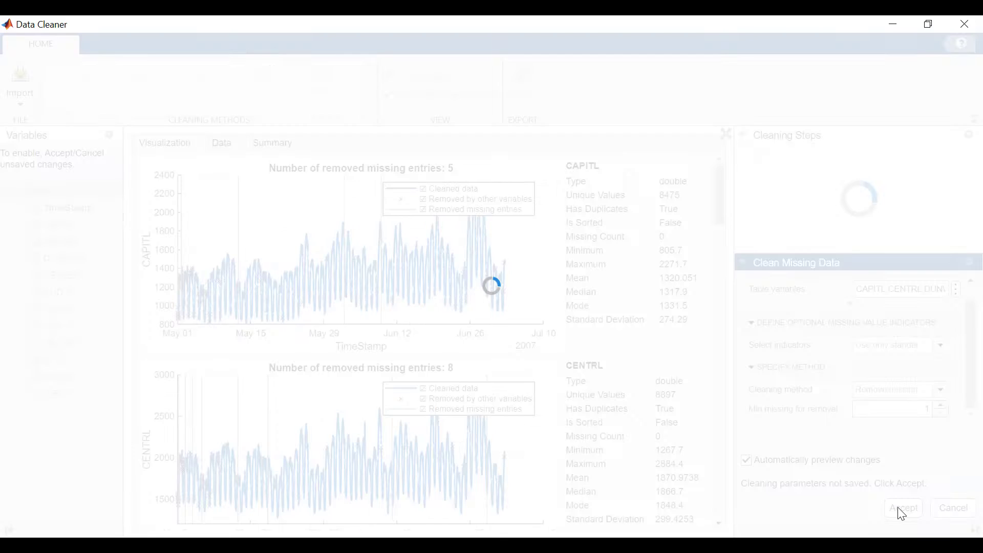
left_click(905, 507)
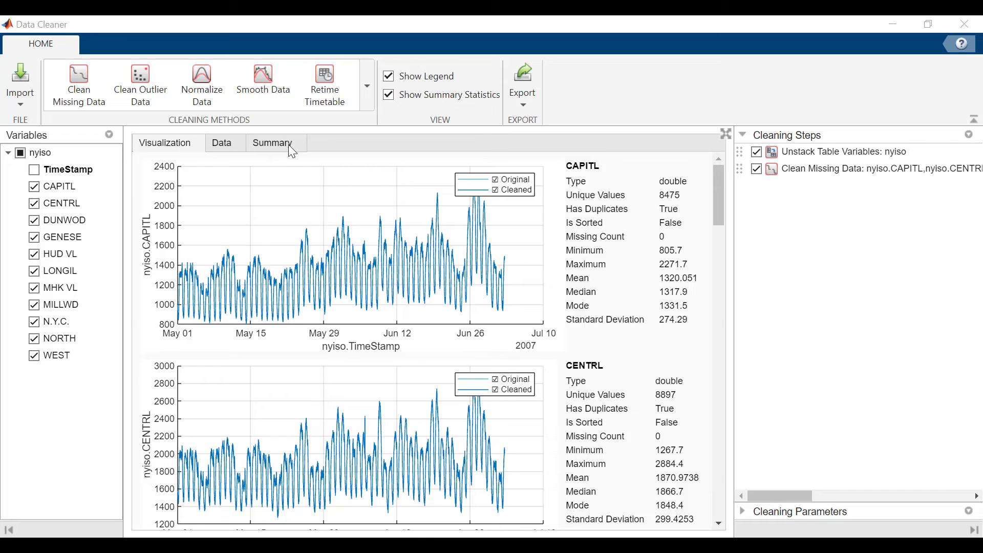
left_click(272, 142)
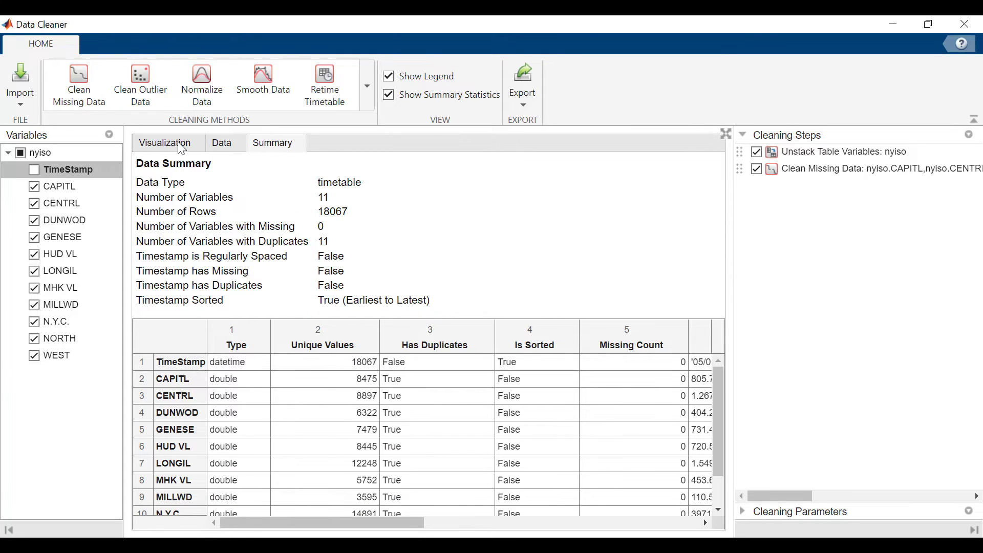
- Select only NORTH and preview a Clean Outlier Data step filling 147 outliers by linear interpolation
left_click(165, 142)
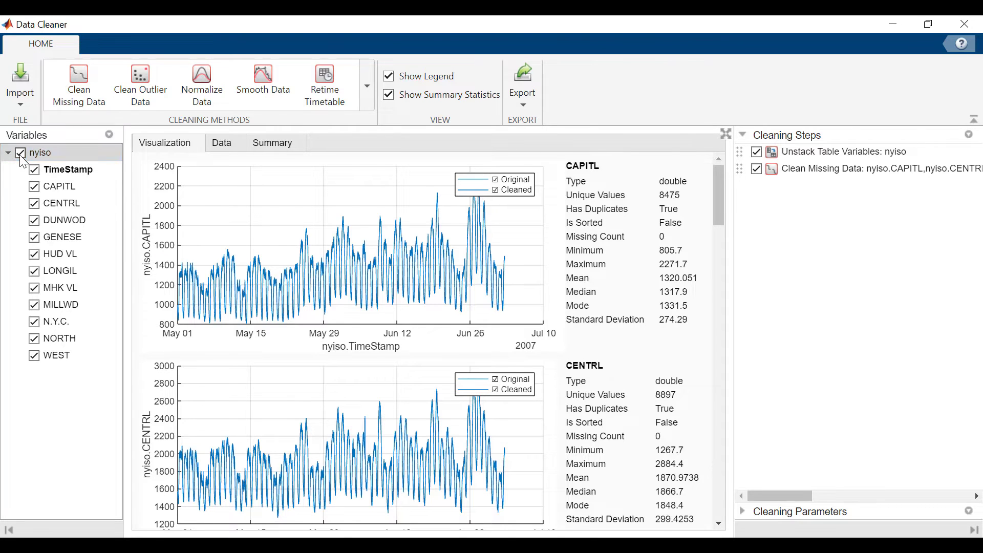
left_click(55, 337)
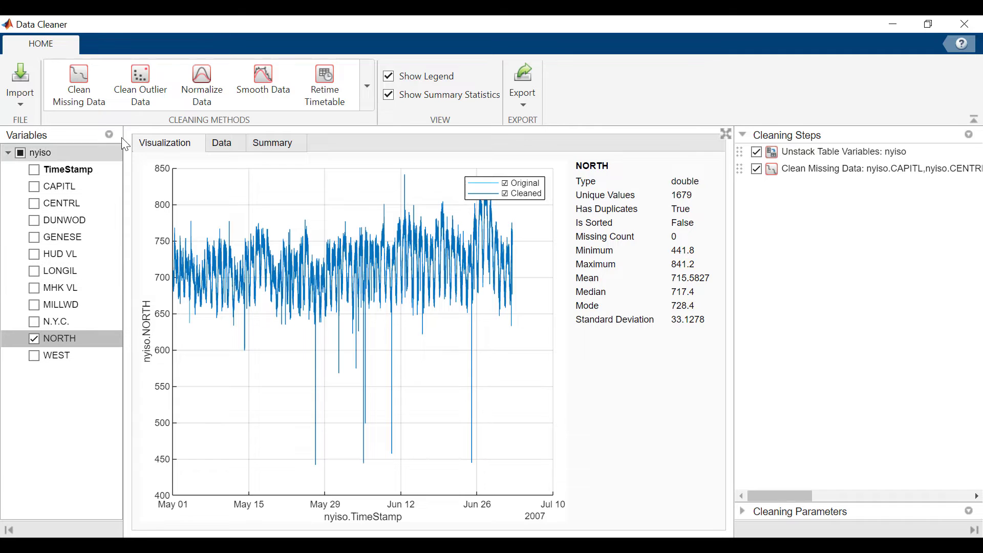
left_click(140, 82)
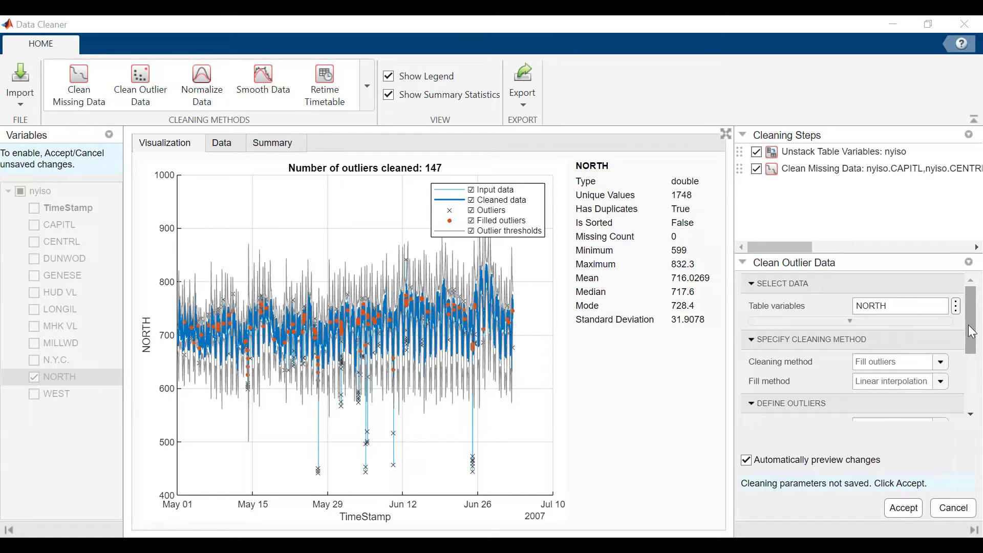
- Accept NORTH outlier filling with threshold factor 2 (427 outliers) and hide the original curve
scroll("down", 3)
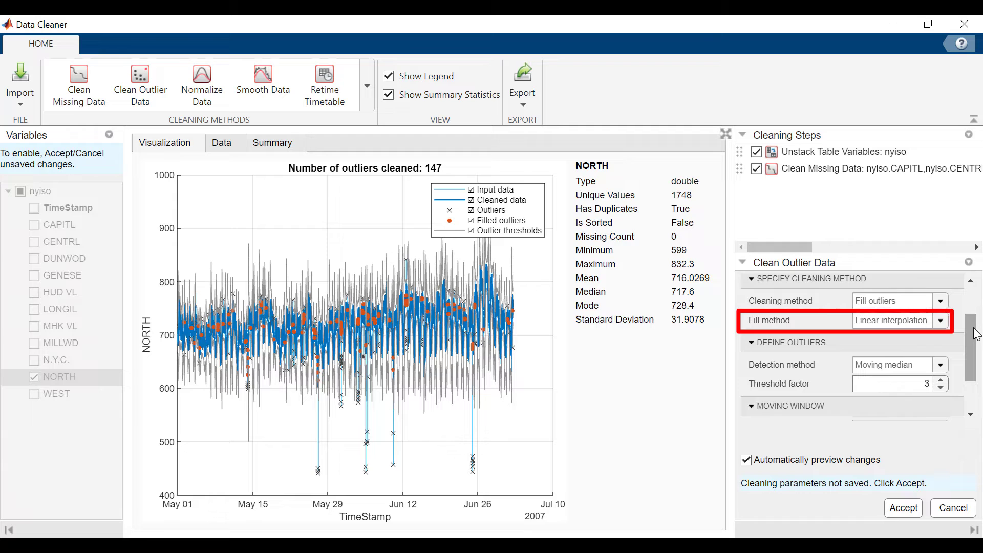
left_click(891, 383)
type("2")
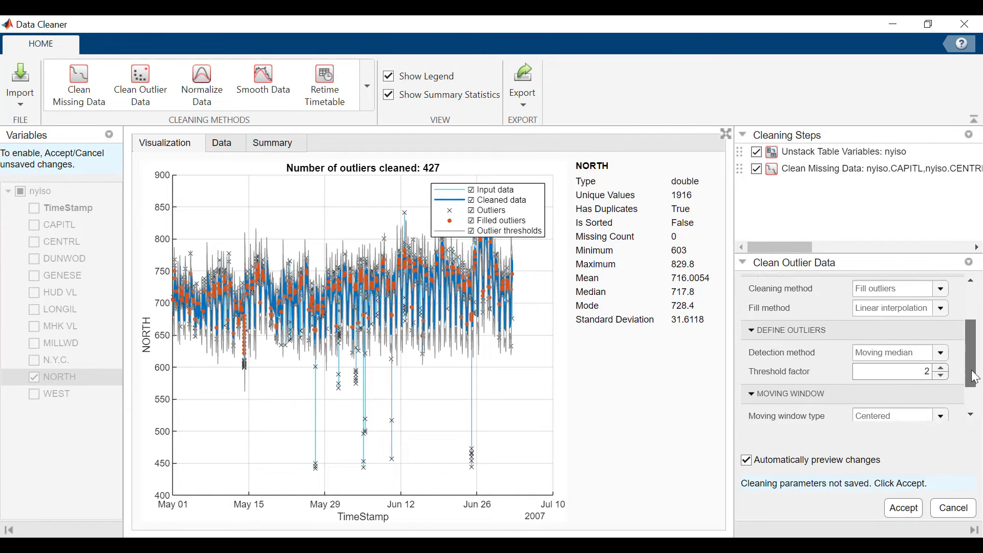
left_click(903, 507)
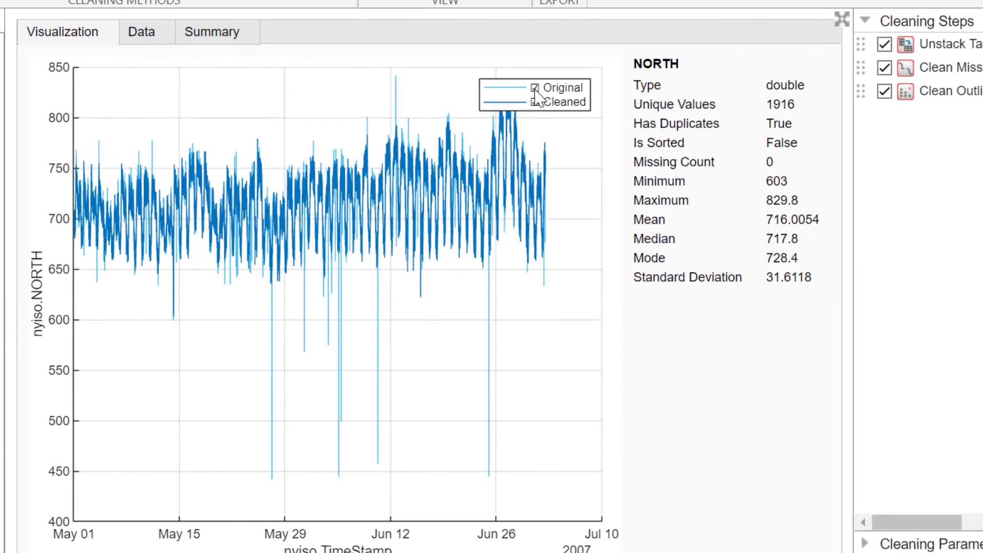
left_click(534, 86)
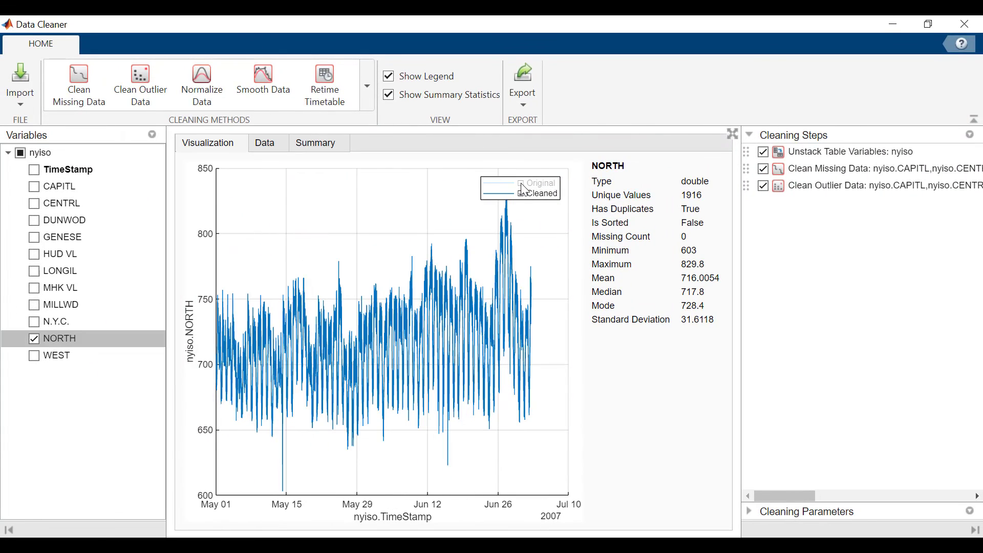
- Move the Clean Outlier Data step above Clean Missing Data and review the missing-data step's parameters
left_click(20, 153)
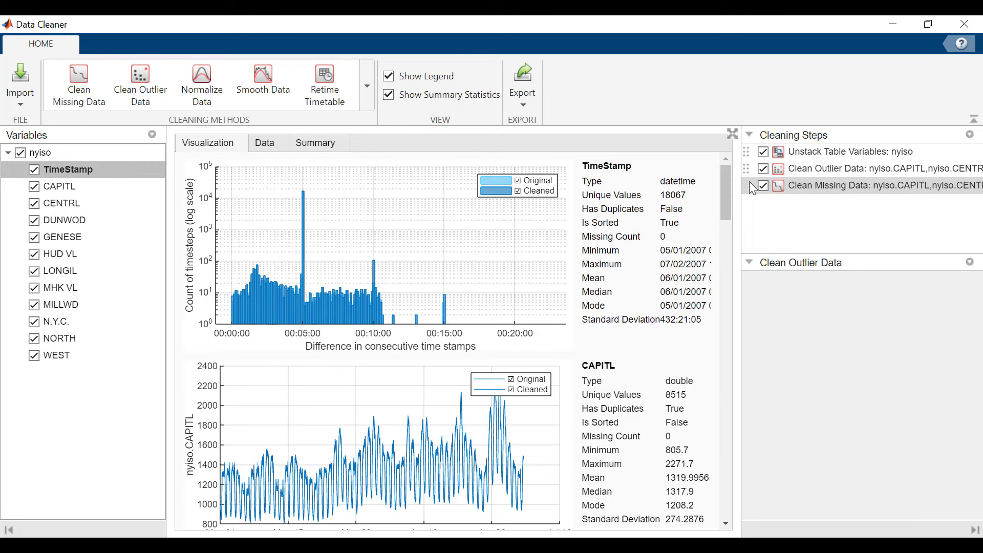
left_click(882, 185)
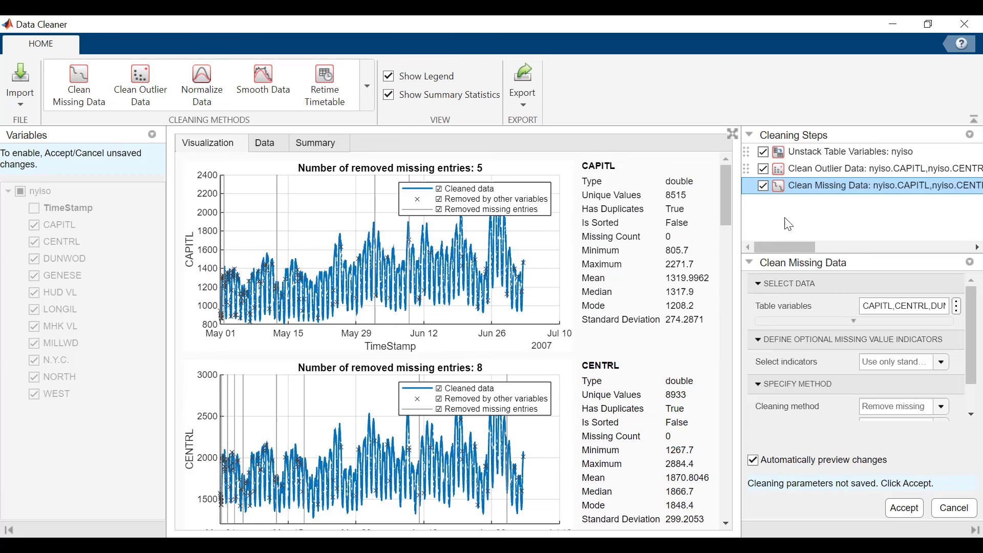
left_click(903, 508)
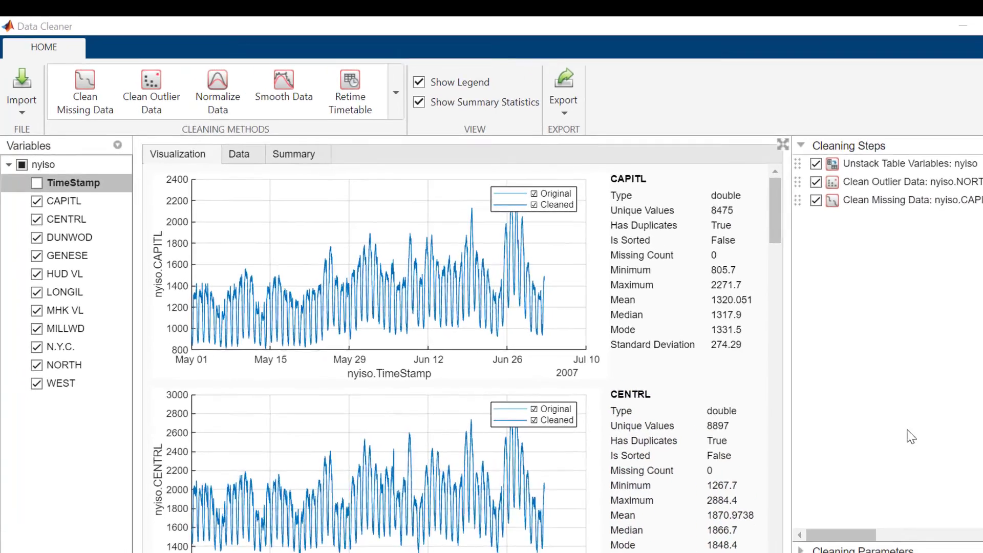
- Show the export choices for the cleaned data, then view the Preprocessing Data help page
left_click(563, 92)
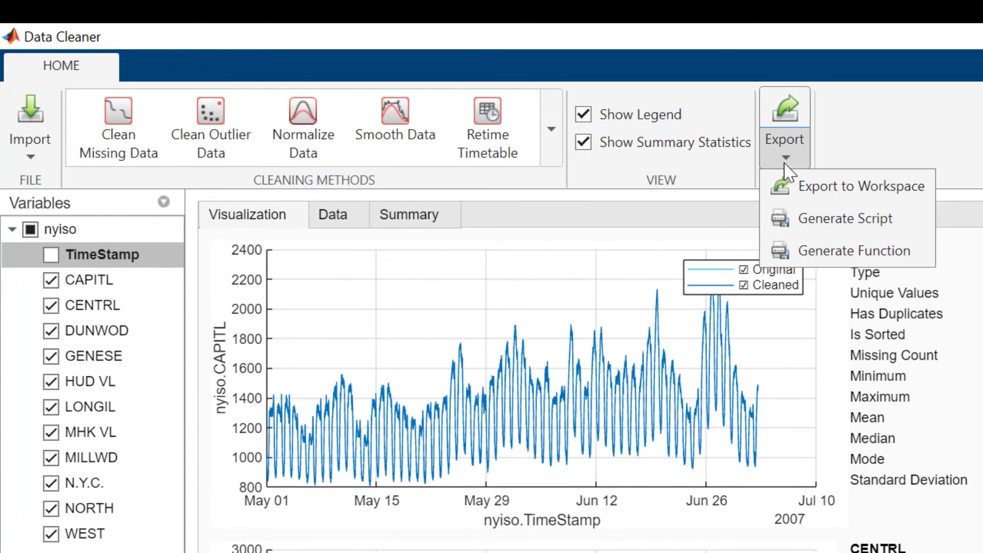
mouse_move(963, 179)
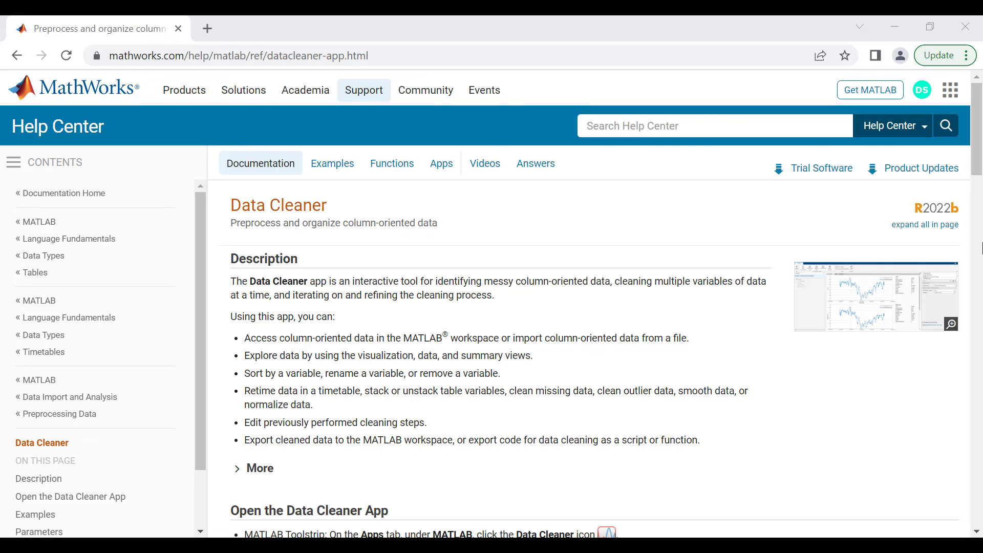
left_click(60, 414)
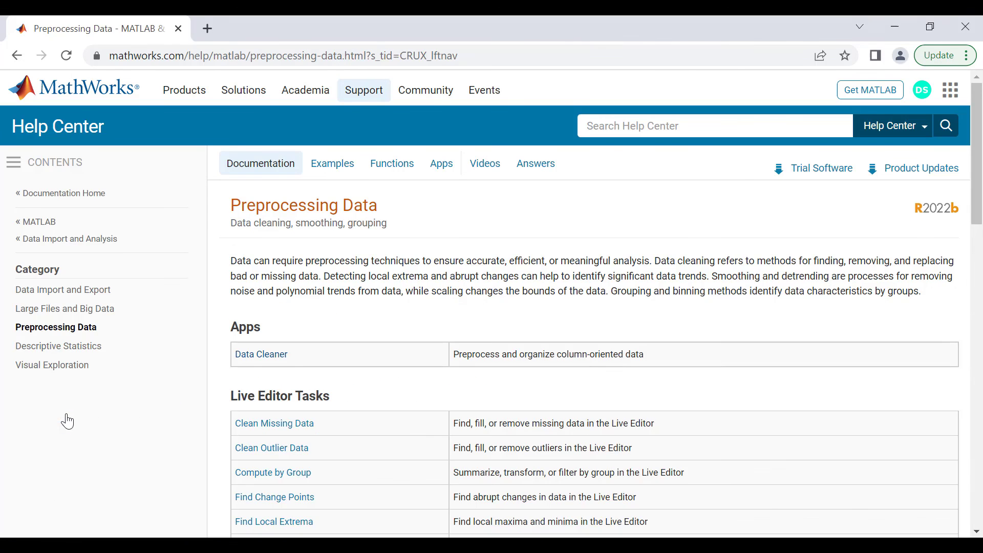